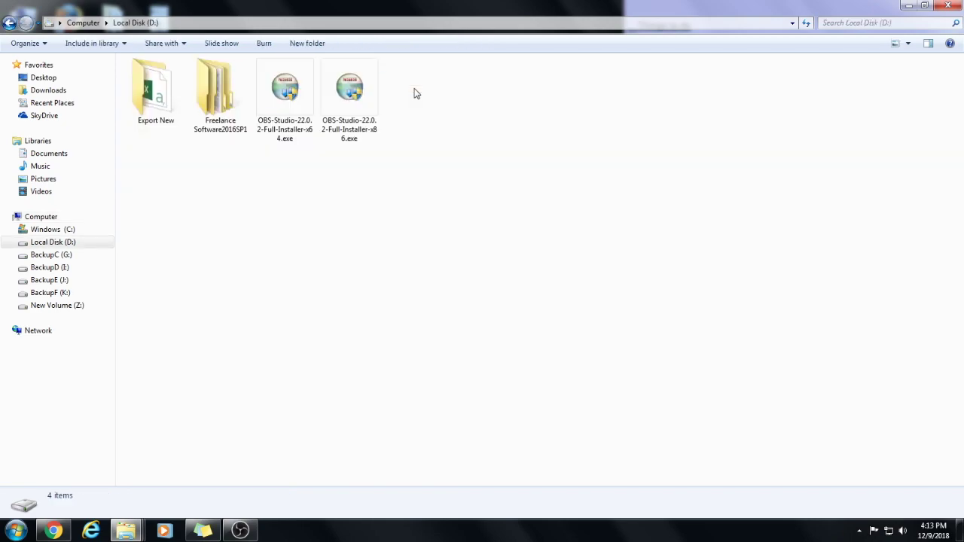
- Open the Freelance Software2016SP1 package folder on drive D and run AutoPlay.exe
left_click(220, 91)
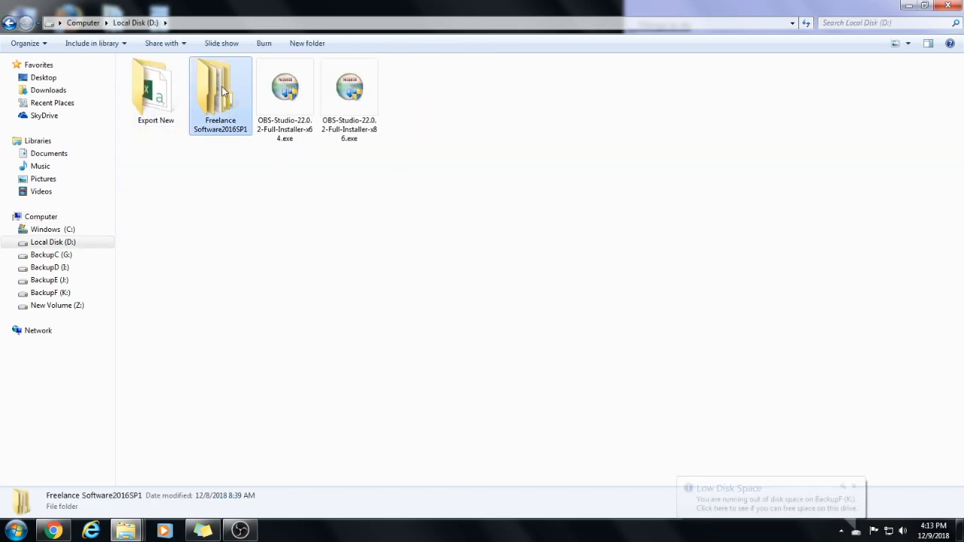
double_click(219, 87)
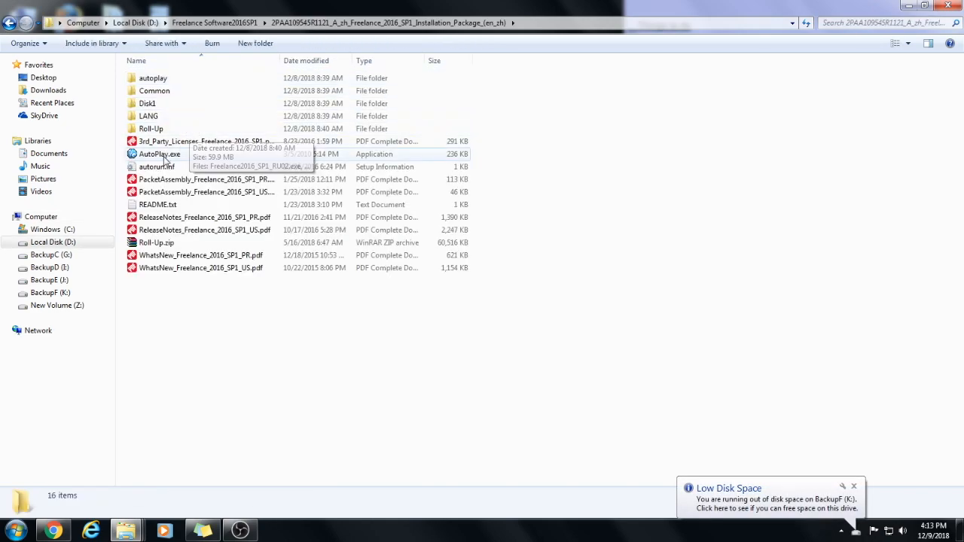
double_click(159, 154)
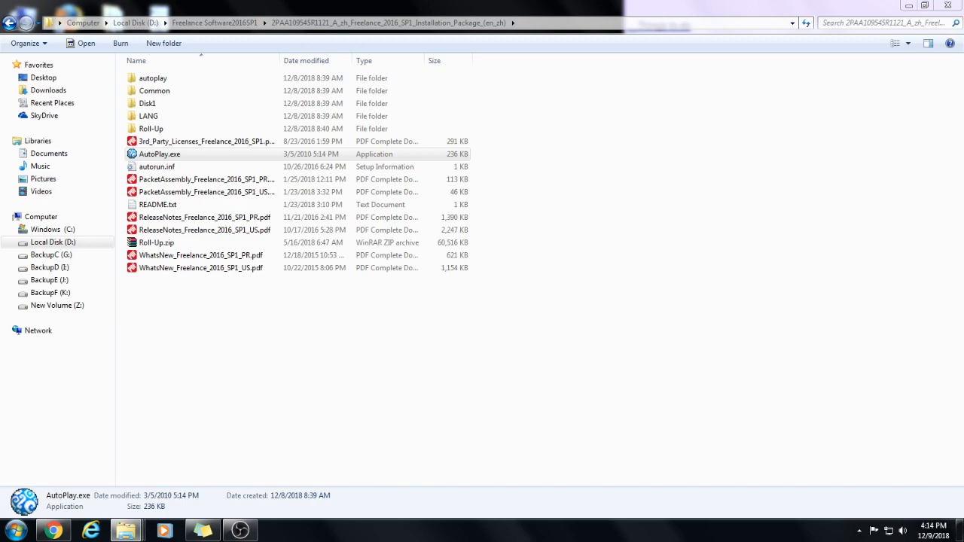
double_click(159, 154)
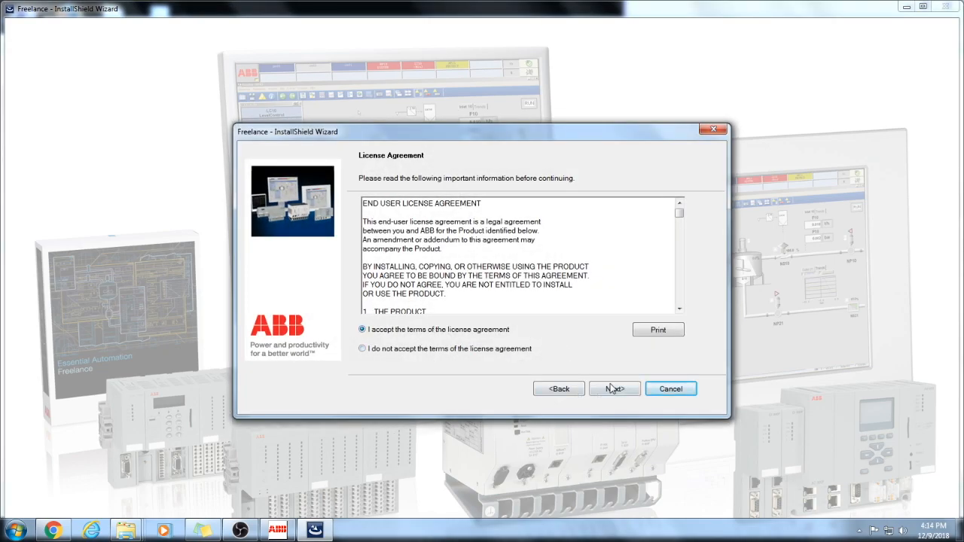
- Accept the license and pick Demo, Combined Eng. & Oper. Station with ABB OPC Tunnel
left_click(613, 388)
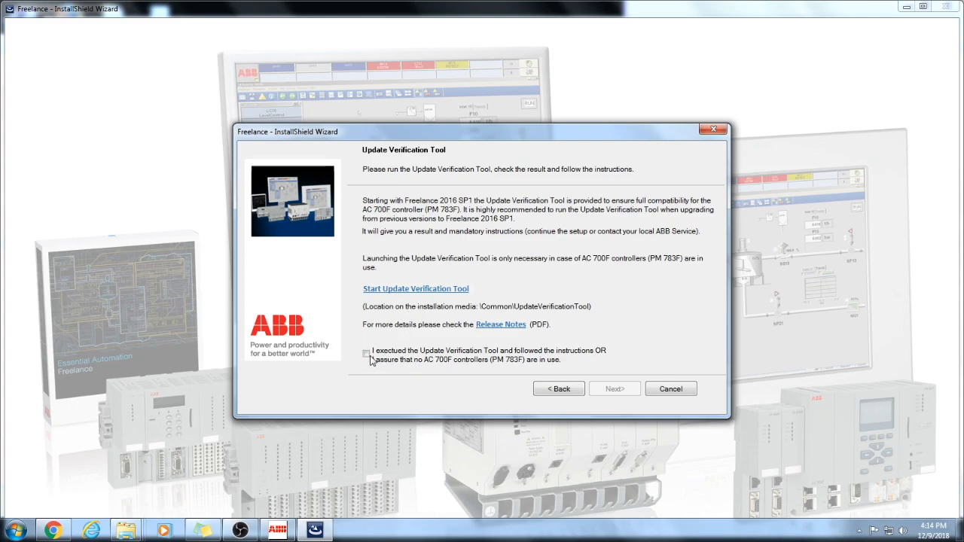
left_click(614, 389)
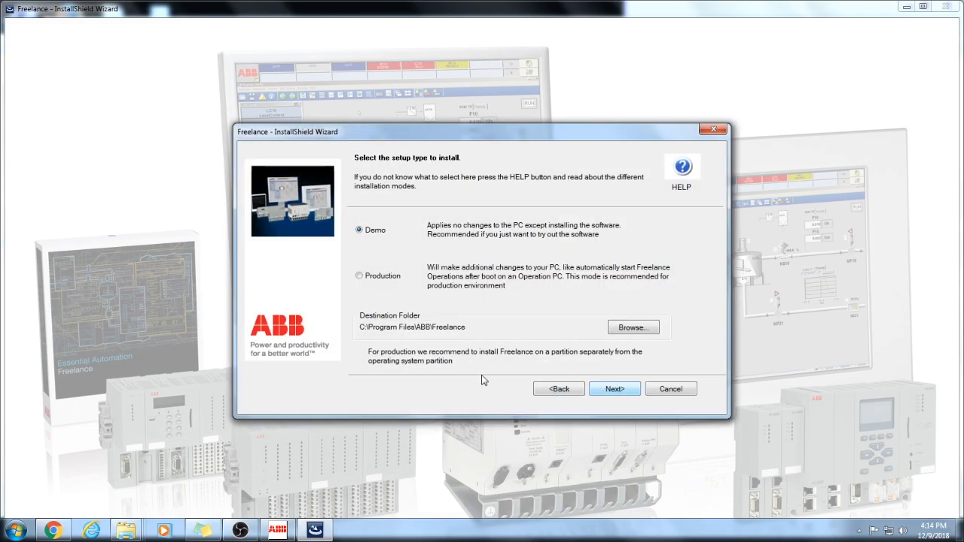
mouse_move(614, 389)
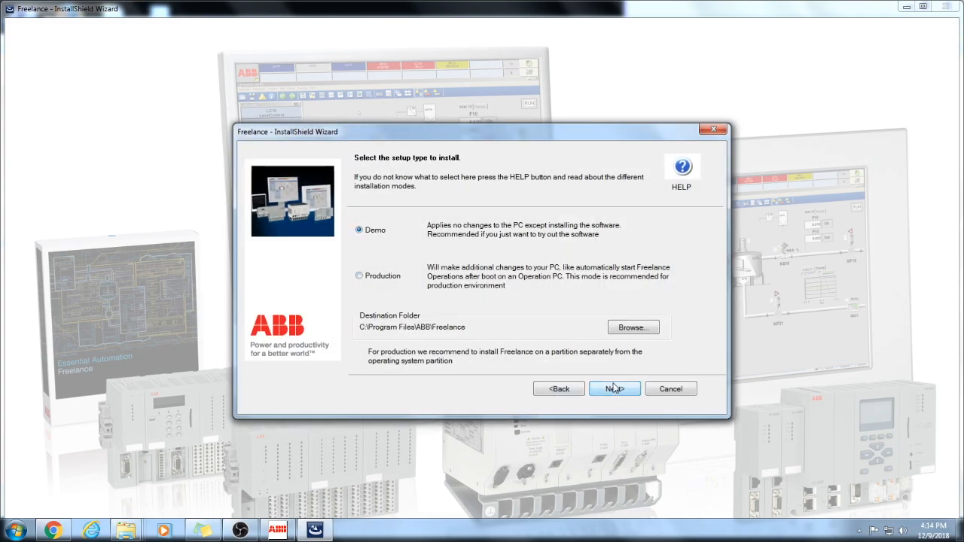
left_click(613, 389)
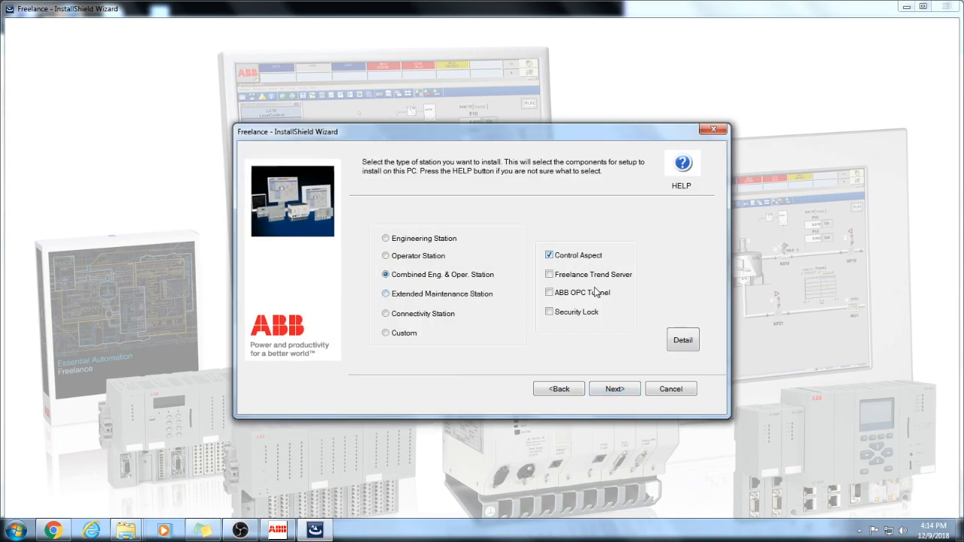
left_click(549, 292)
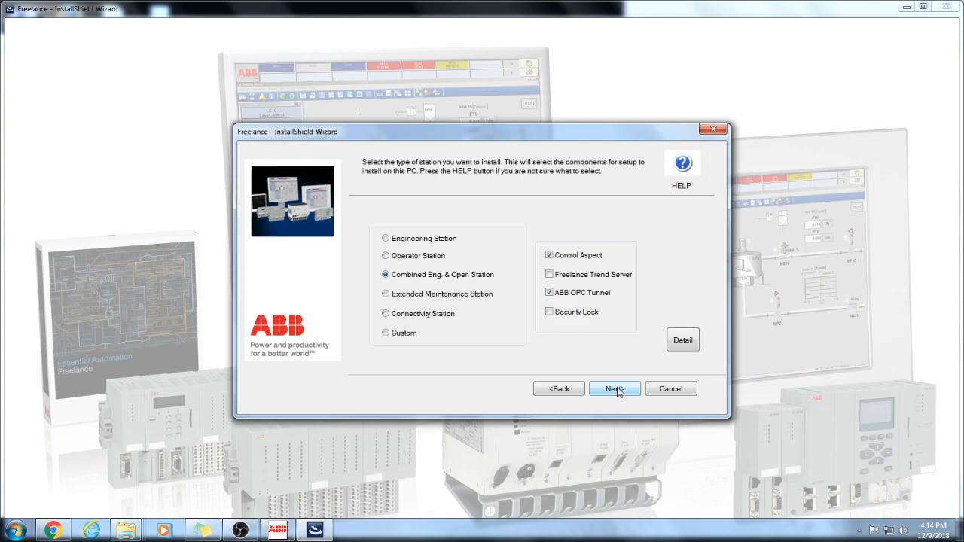
left_click(613, 389)
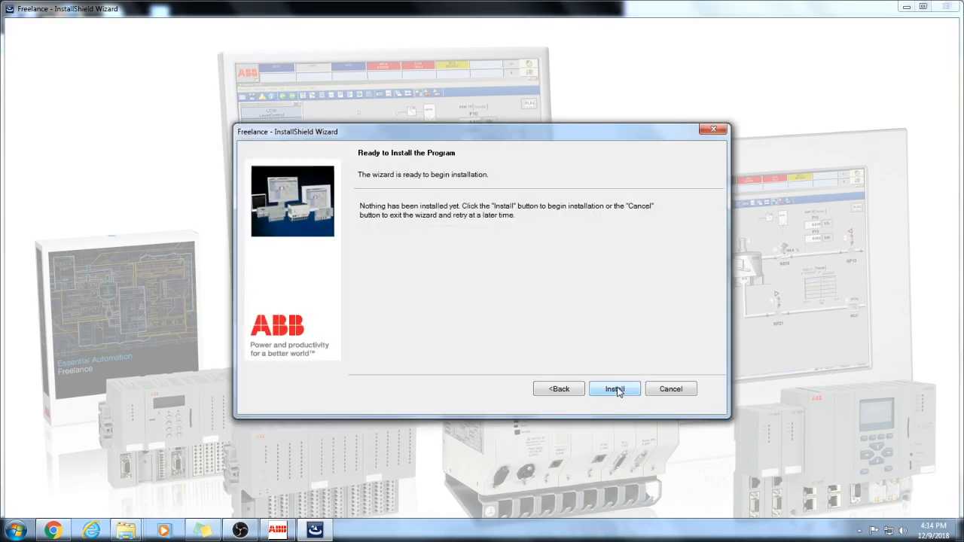
- Run the Freelance 2016 SP1 installation through to the Finish page
left_click(614, 389)
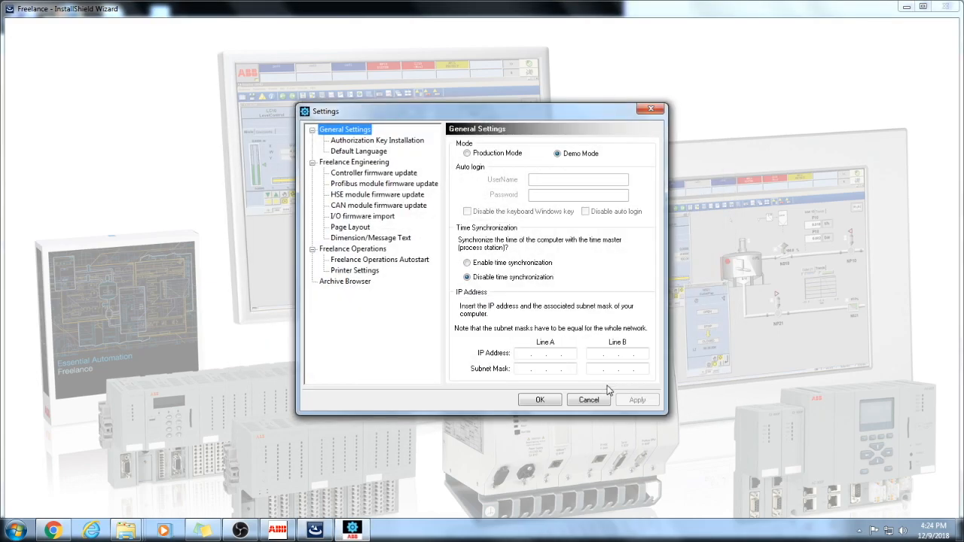
mouse_move(580, 395)
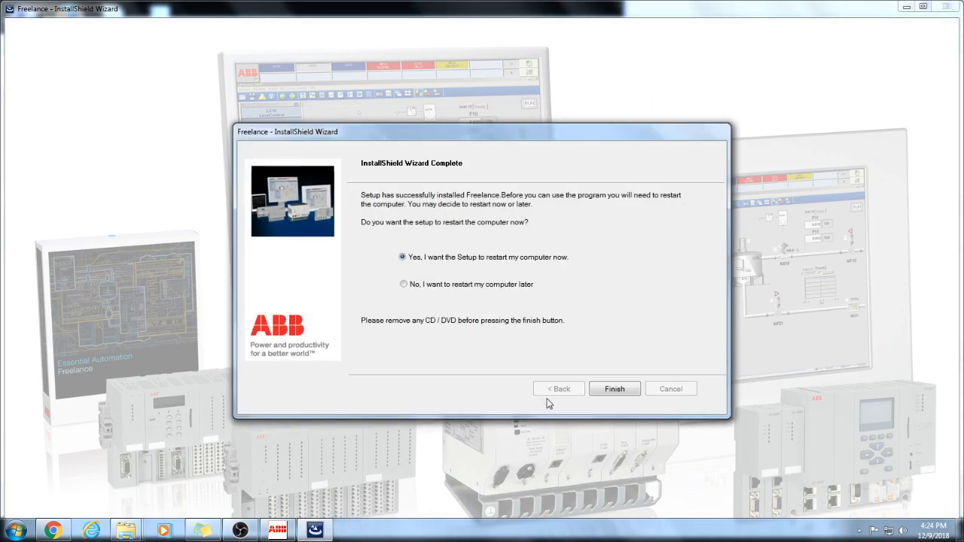
left_click(613, 388)
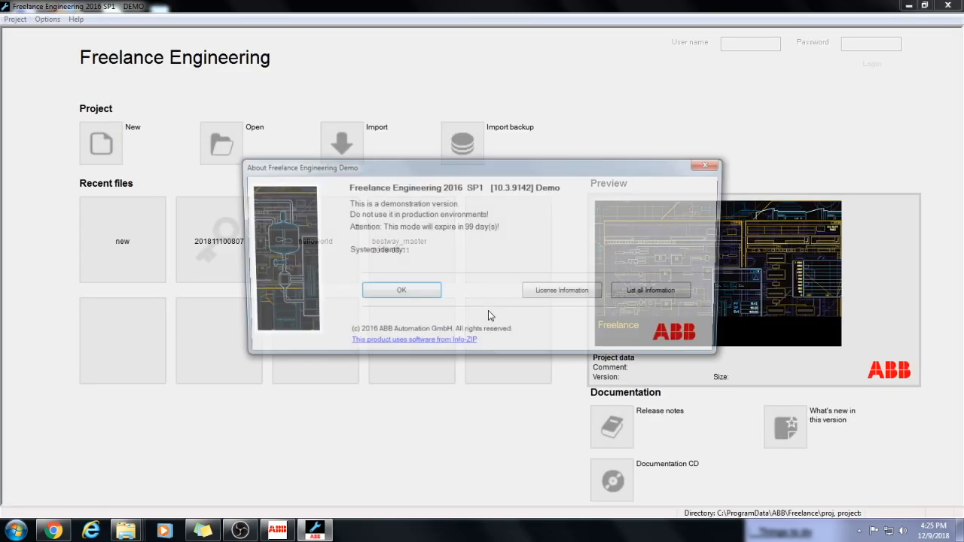
- Close the About Freelance Engineering Demo dialog with OK
left_click(402, 290)
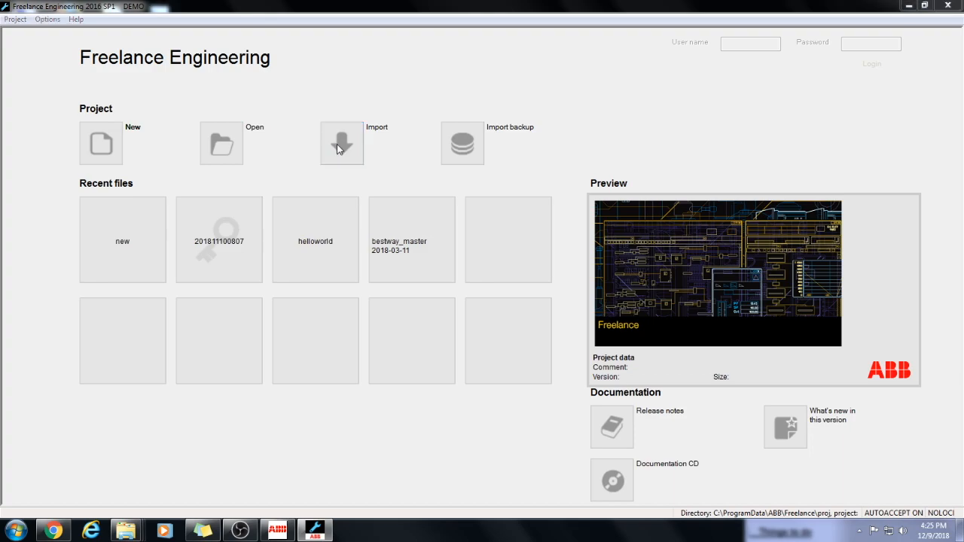
- Start a project import and browse the BackupD, BackupE, Z: and BackupF drives
left_click(341, 143)
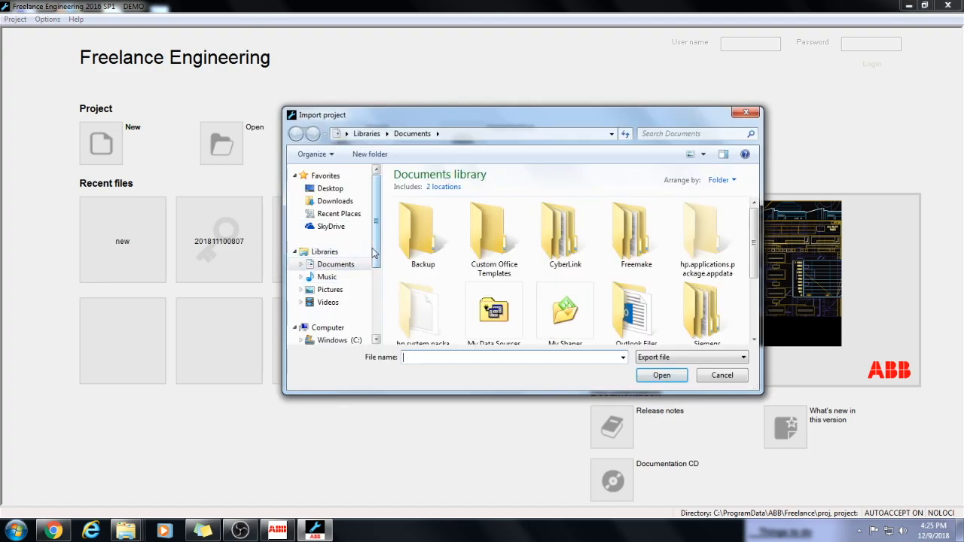
scroll("down", 3)
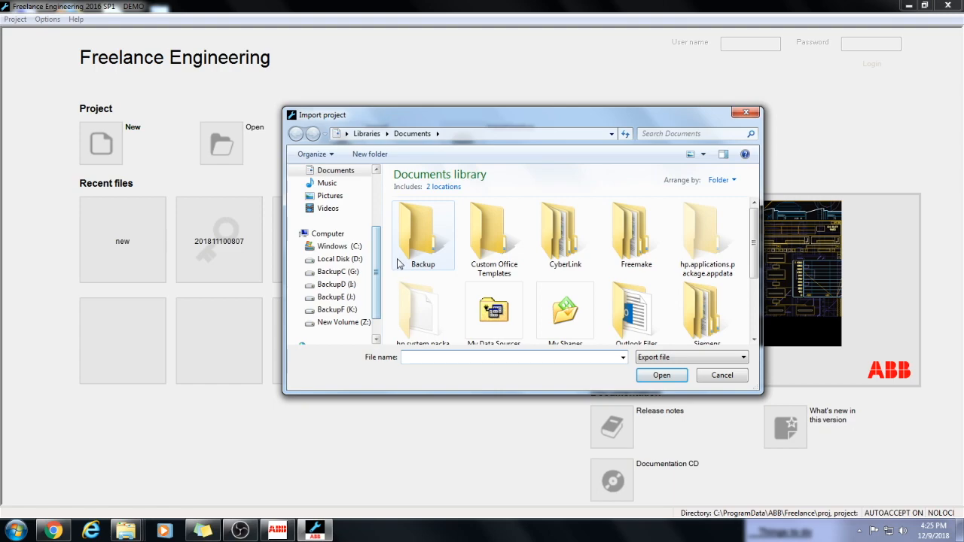
left_click(334, 284)
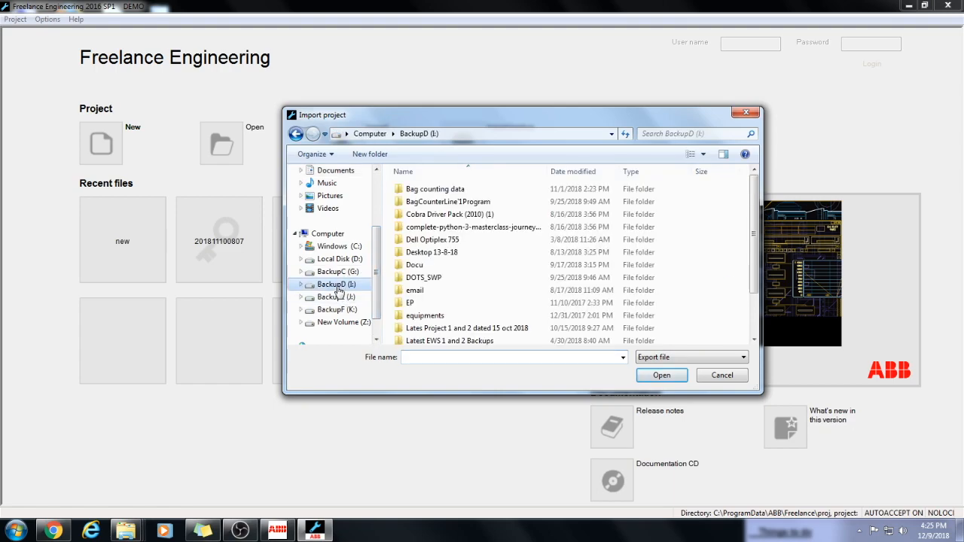
left_click(334, 297)
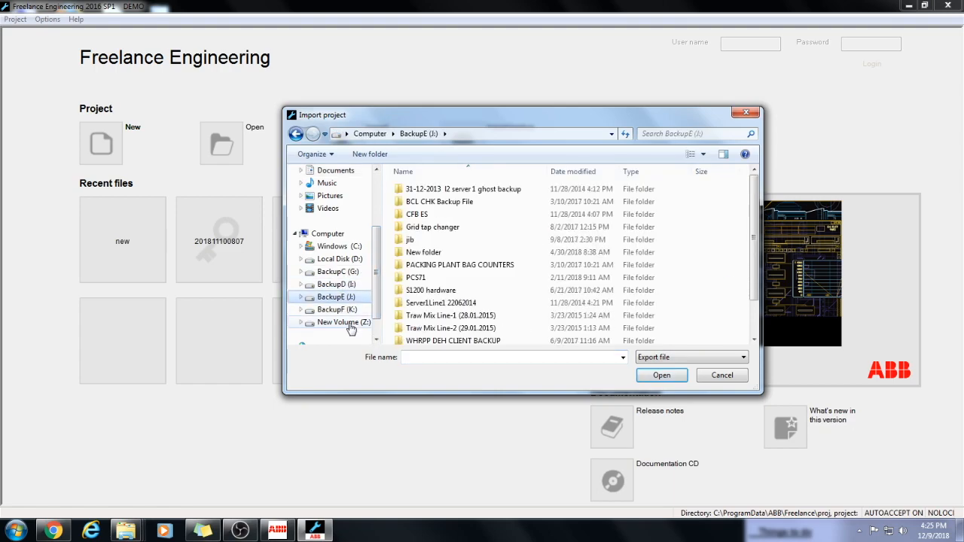
scroll("down", 3)
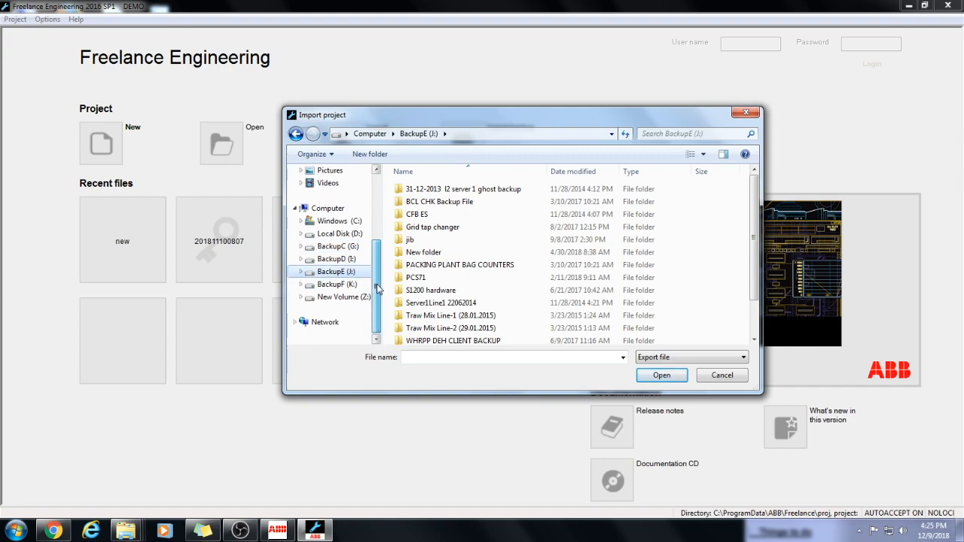
left_click(342, 297)
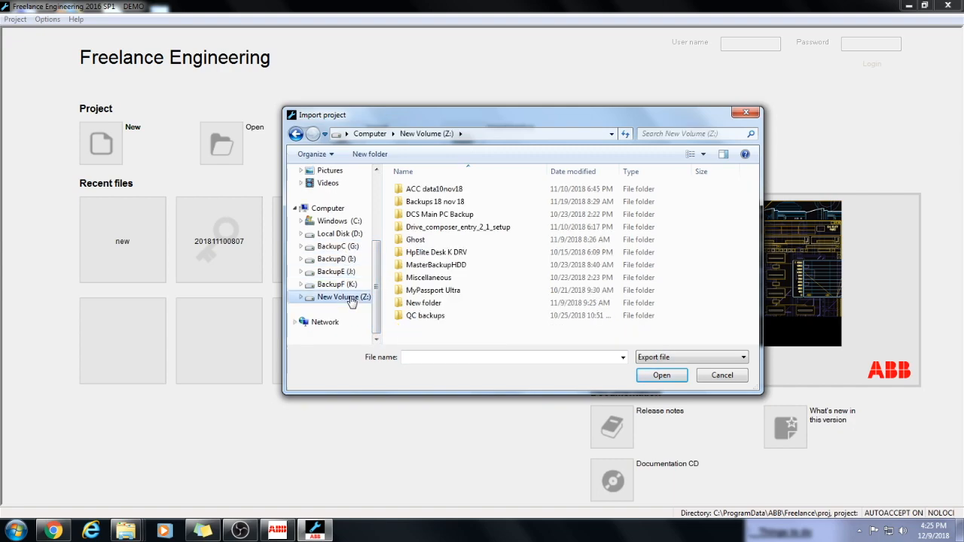
left_click(336, 284)
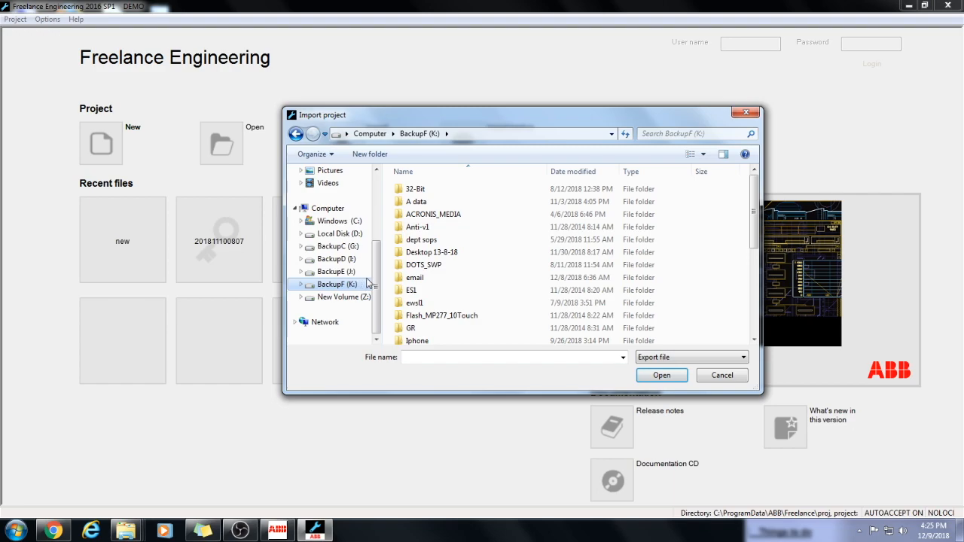
mouse_move(348, 272)
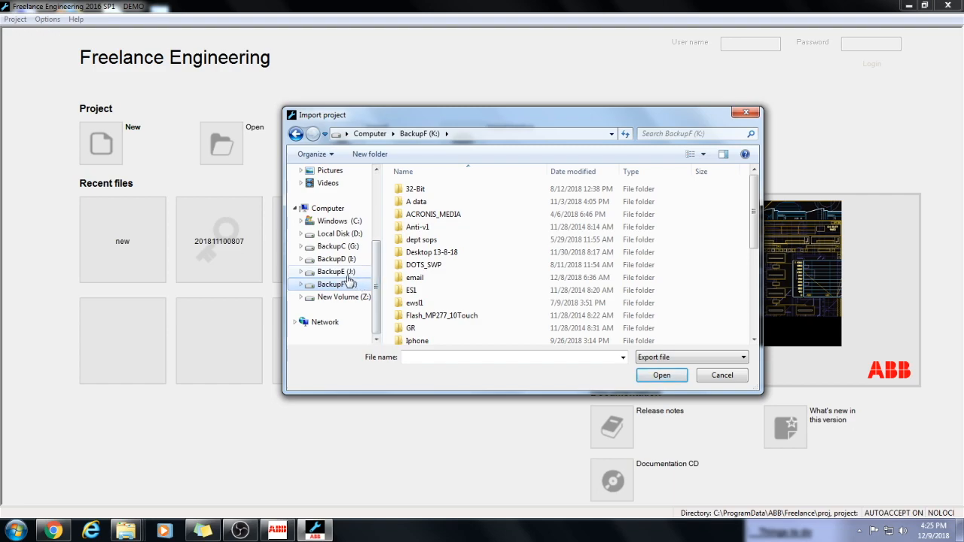
- Select bestway_master 2018-03-11.csv from D:\Export New for import
left_click(338, 234)
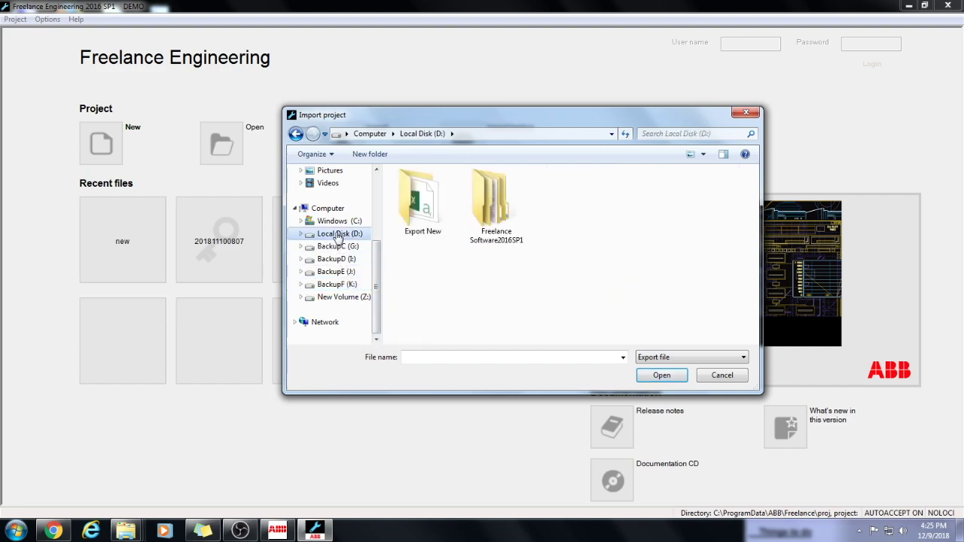
double_click(422, 196)
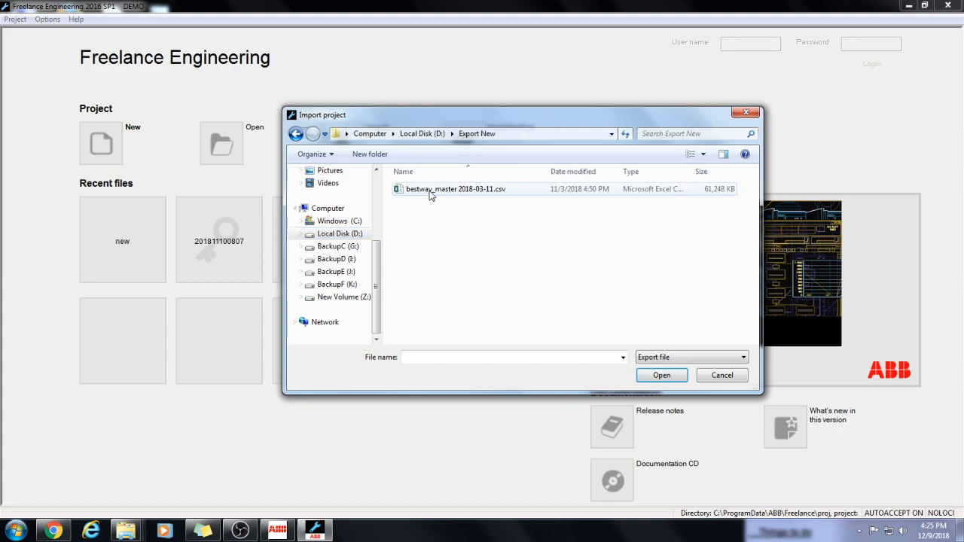
left_click(456, 189)
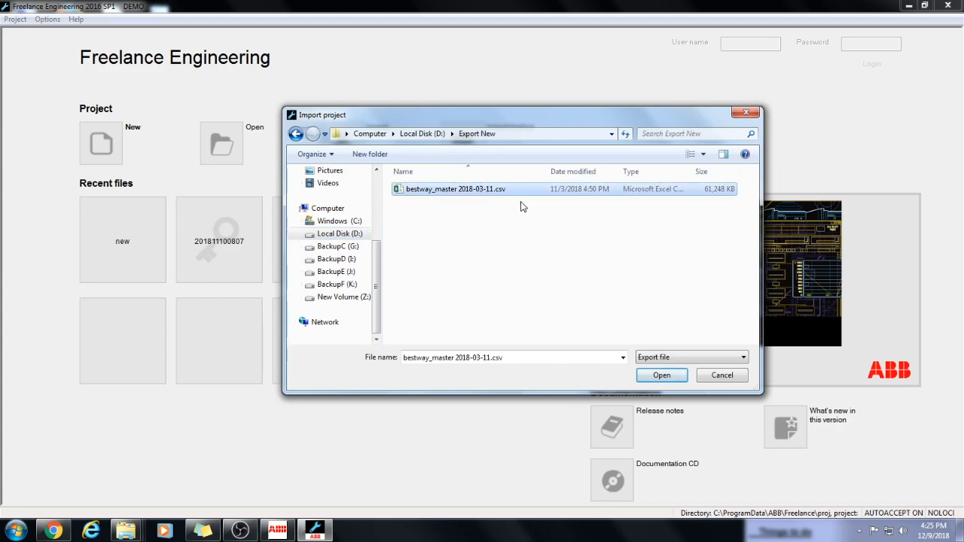
mouse_move(554, 304)
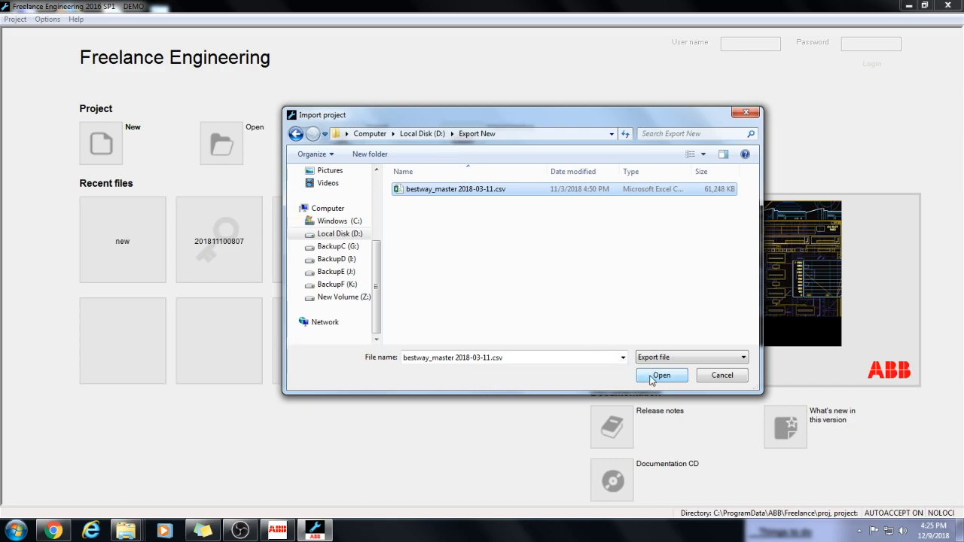
mouse_move(504, 230)
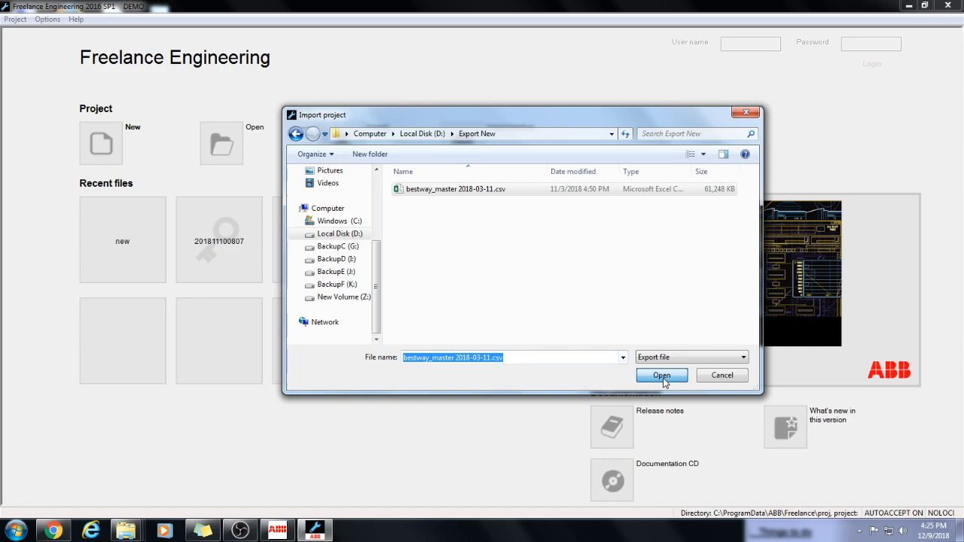
left_click(661, 375)
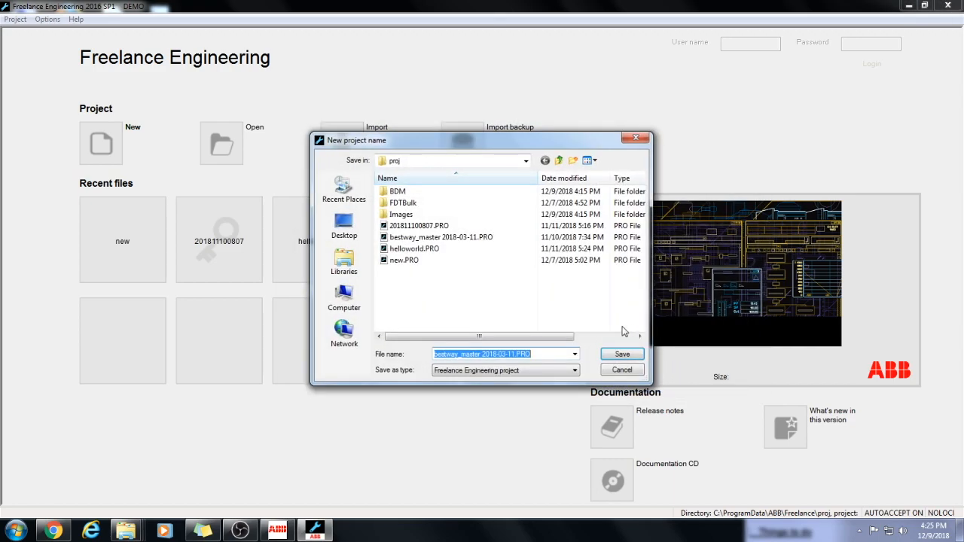
mouse_move(600, 305)
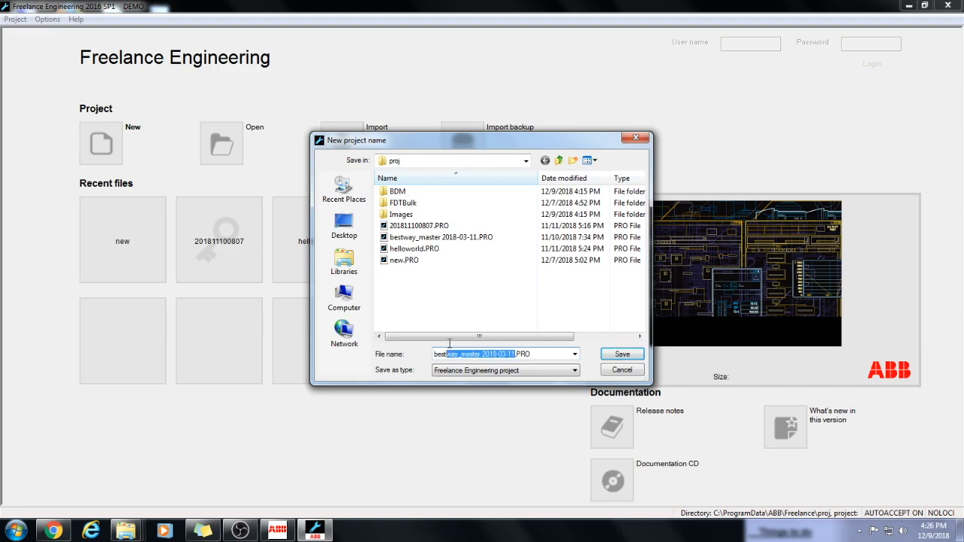
- Save the imported project under the name Example.PRO
type("Hel")
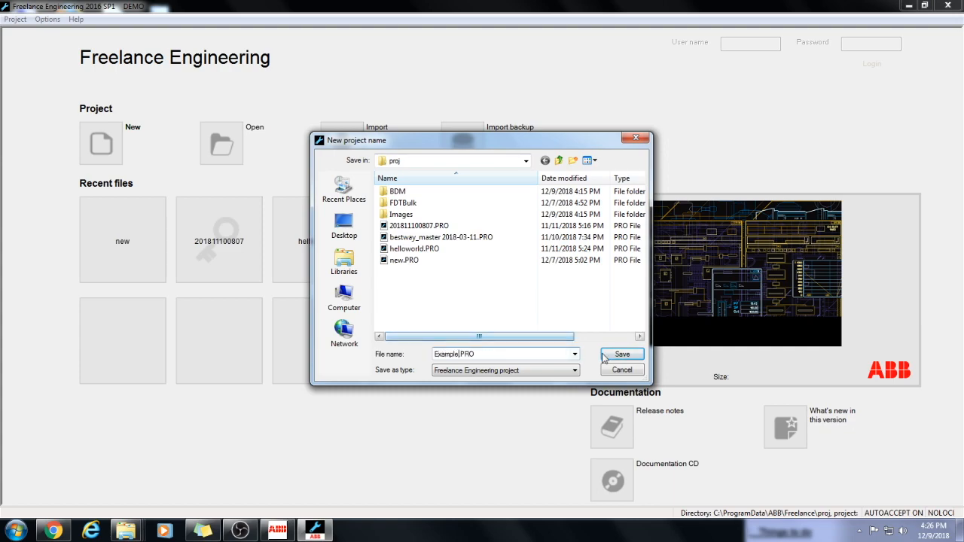
left_click(621, 354)
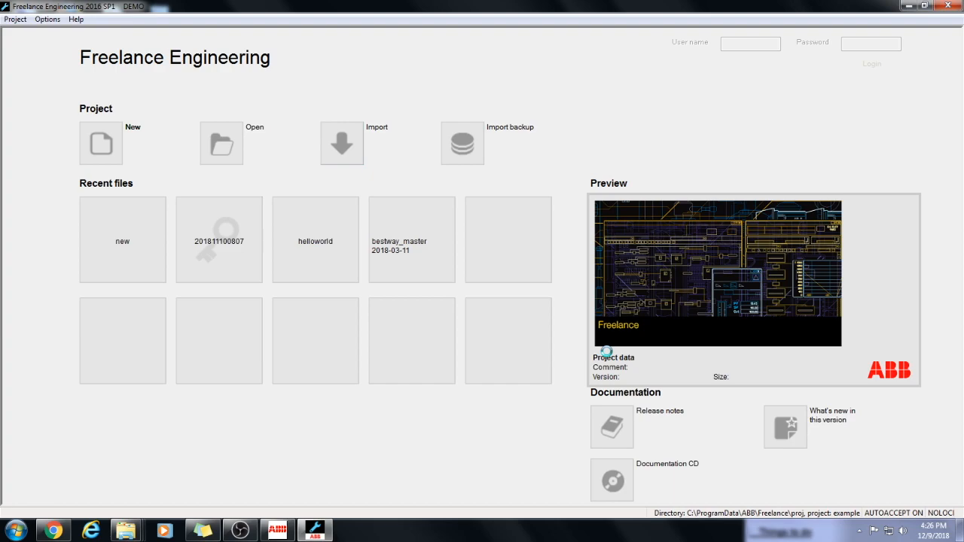
- Let the import finish and open the bestway project in the Project manager
left_click(341, 142)
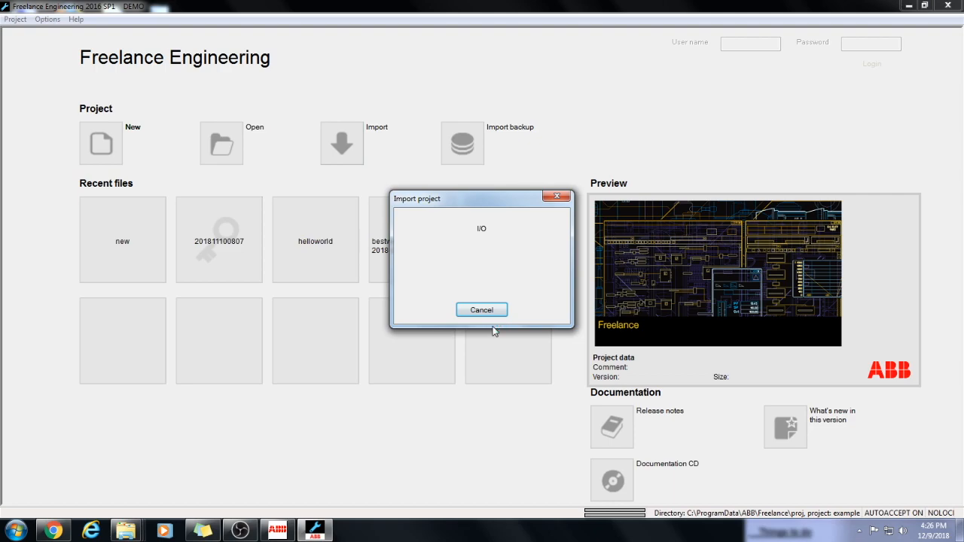
left_click(482, 310)
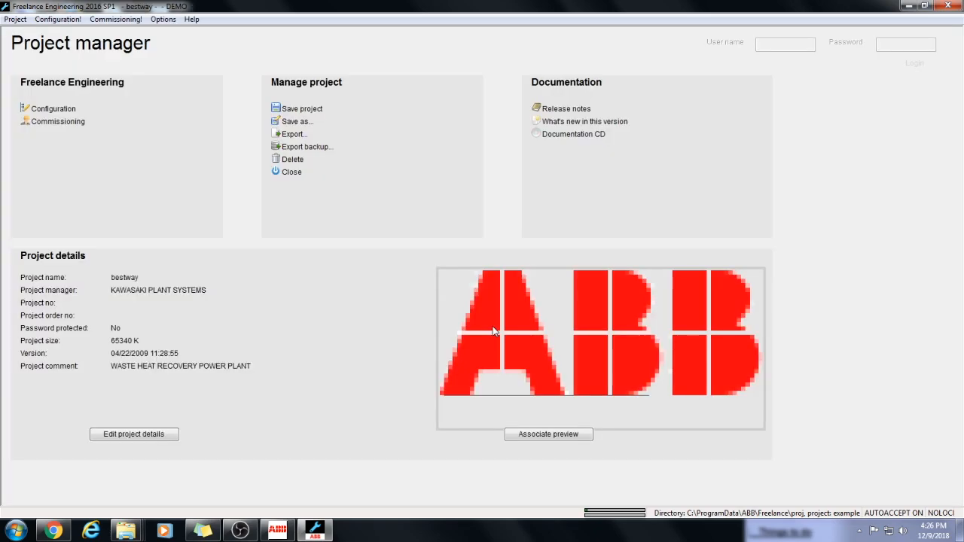
- Open Configuration to load the bestway project tree and variables list
left_click(291, 172)
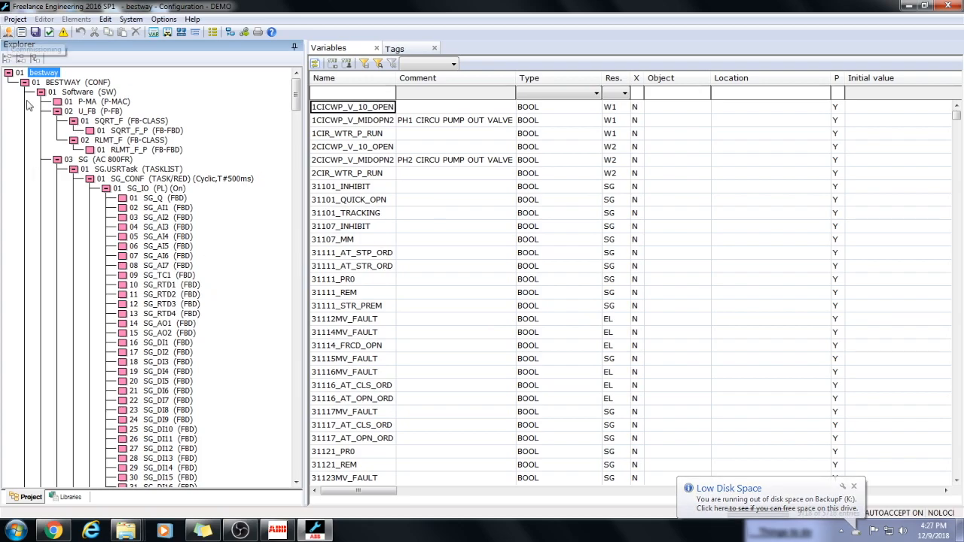
- Open Hardware (HW), expand EL, inspect OPS1, RPT1, W1 and SG, then go back
left_click(24, 82)
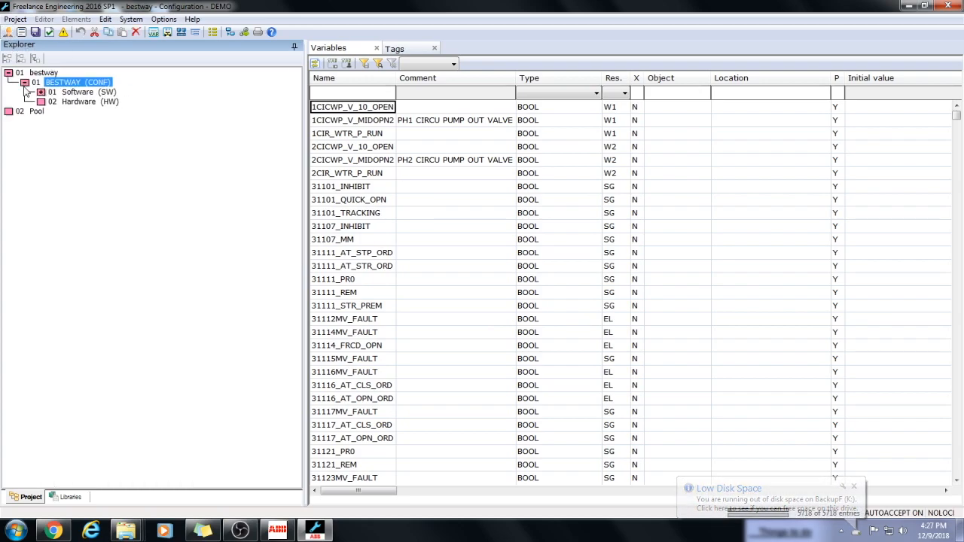
left_click(42, 92)
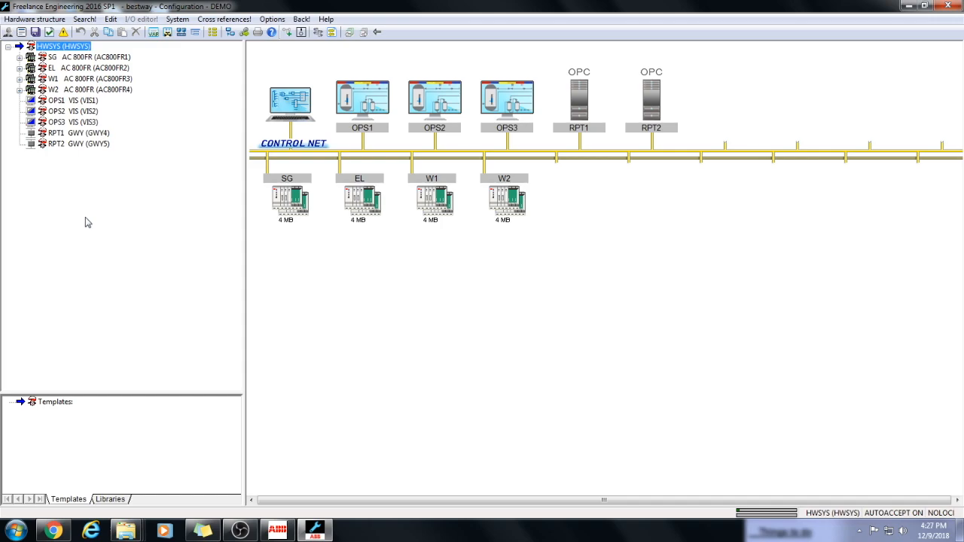
mouse_move(257, 315)
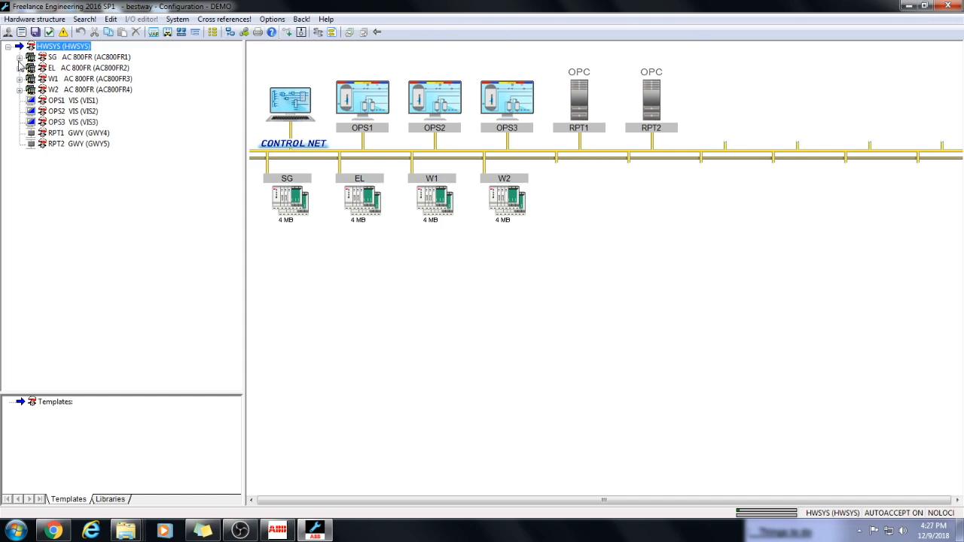
left_click(20, 67)
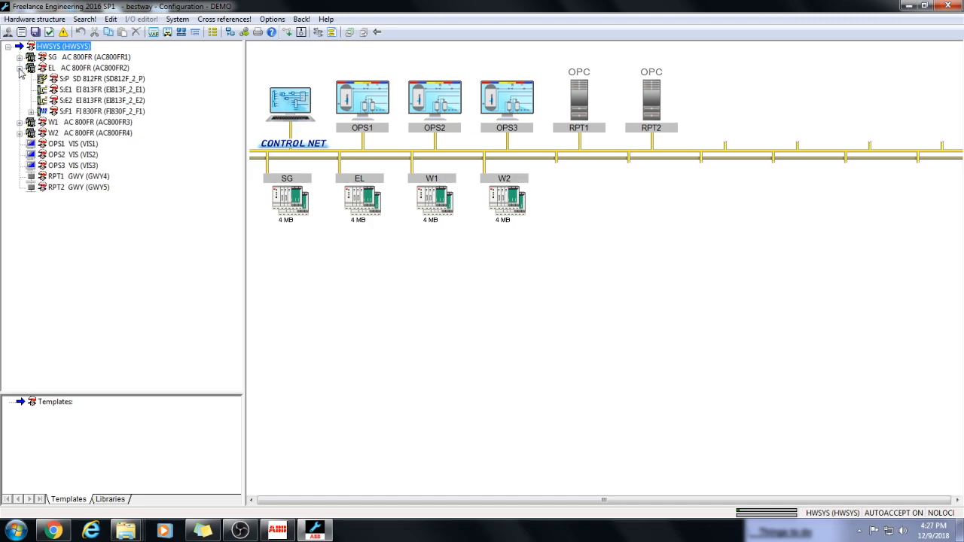
left_click(363, 101)
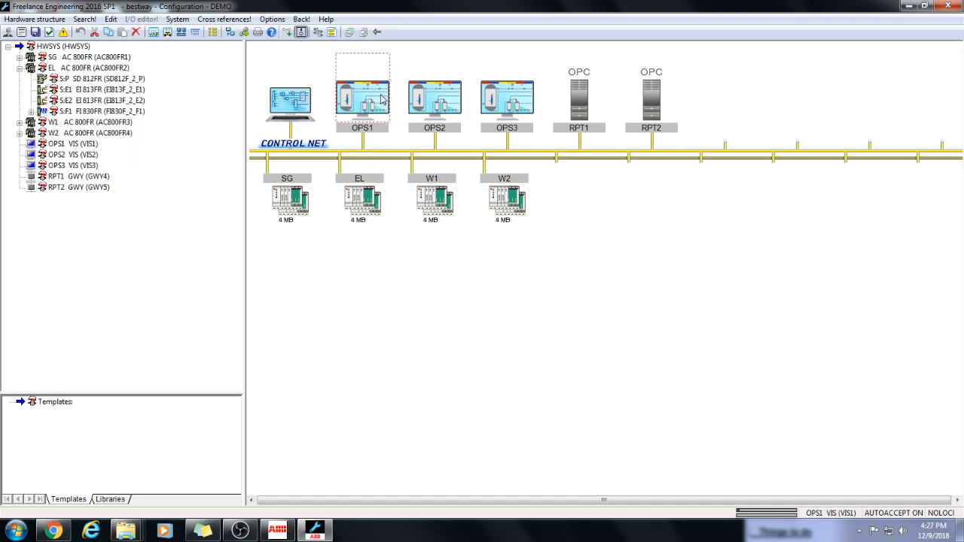
left_click(579, 98)
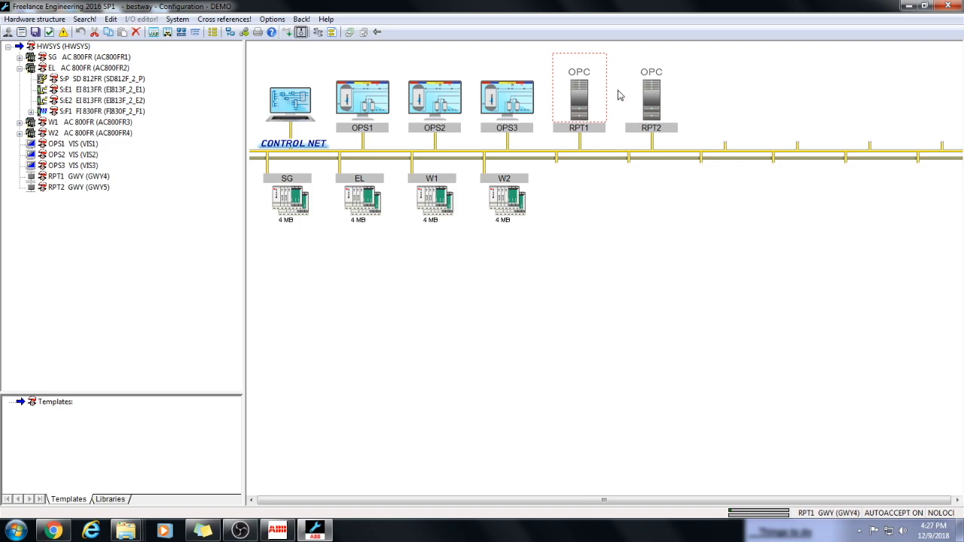
left_click(432, 204)
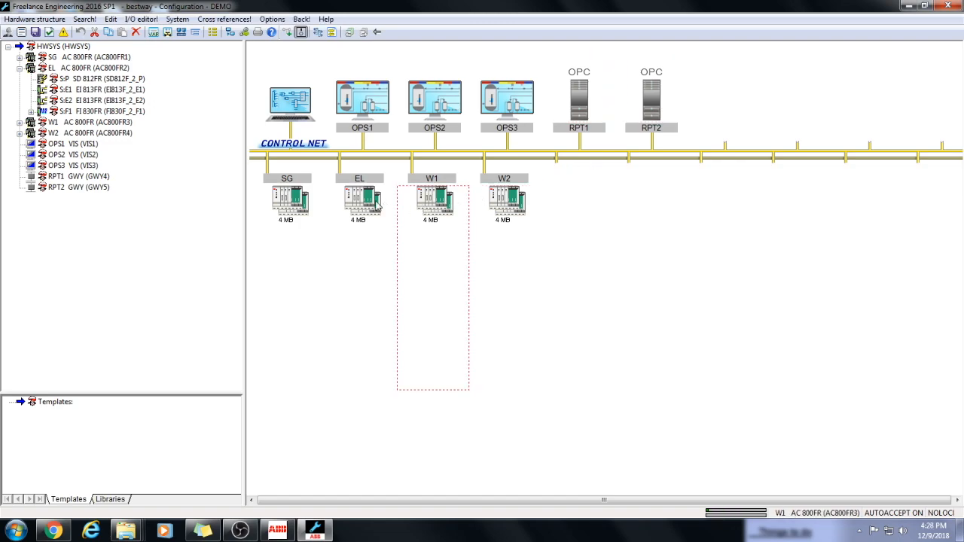
left_click(286, 200)
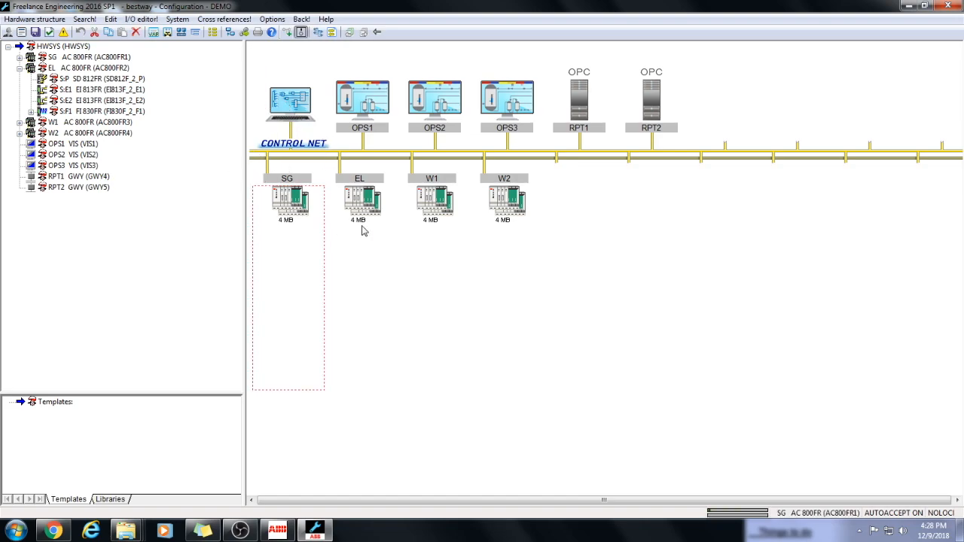
left_click(503, 200)
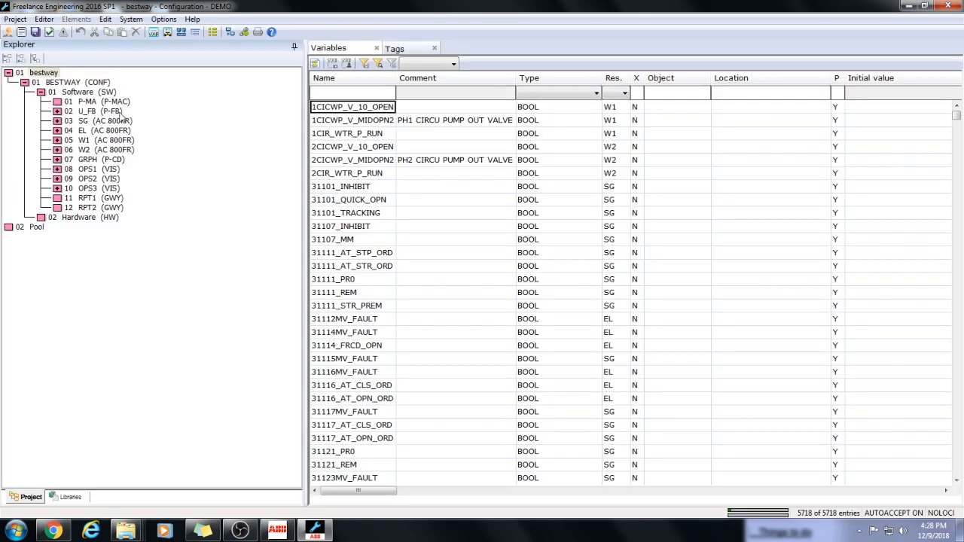
- Expand 03 SG down to SG_LOGIC and open the 06 SH-311 FBD
left_click(59, 120)
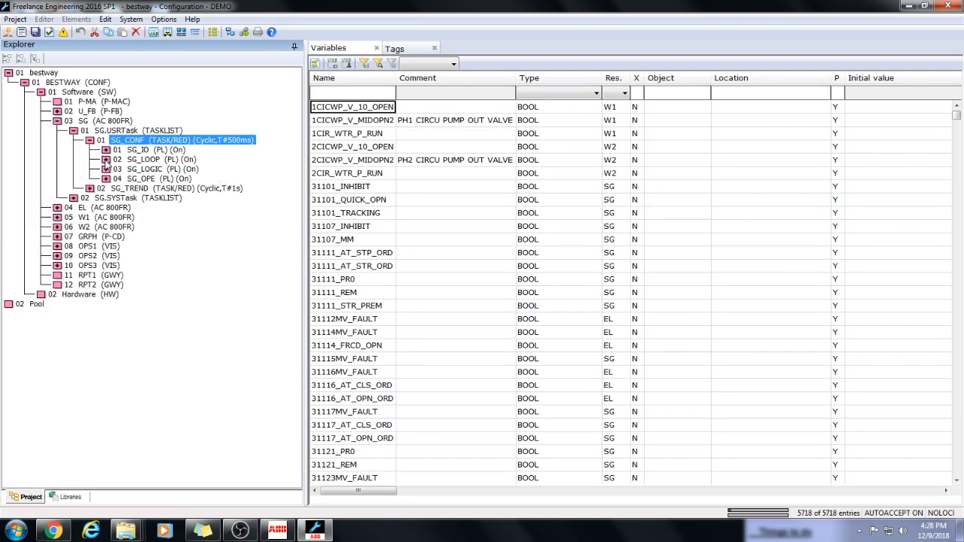
left_click(106, 168)
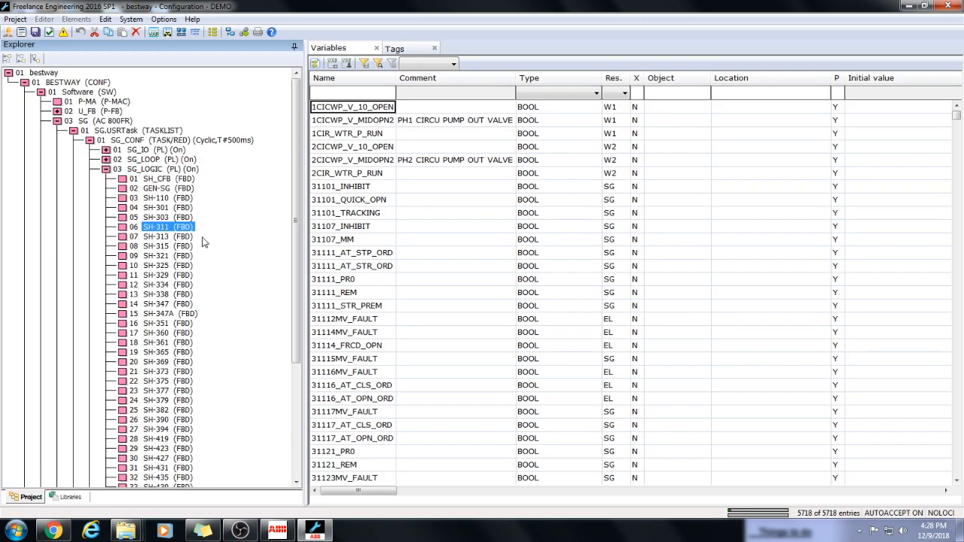
double_click(156, 226)
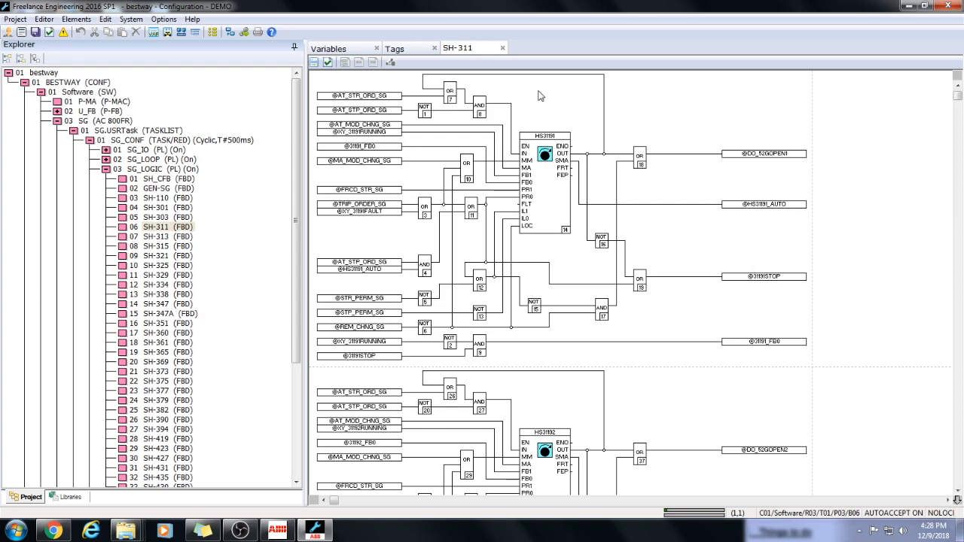
- Revisit the Variables list and SH-311, then open the 08 SH-315 FBD diagram
left_click(329, 47)
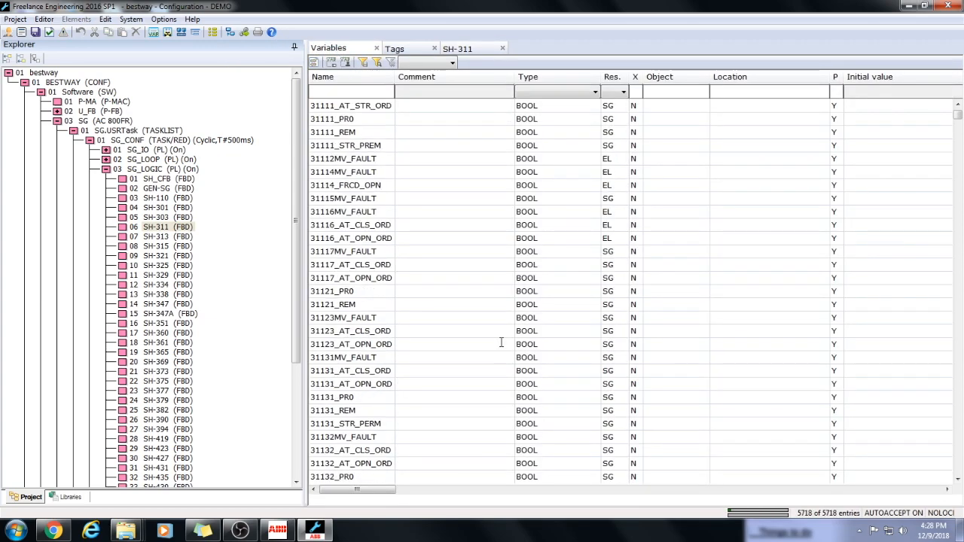
left_click(395, 49)
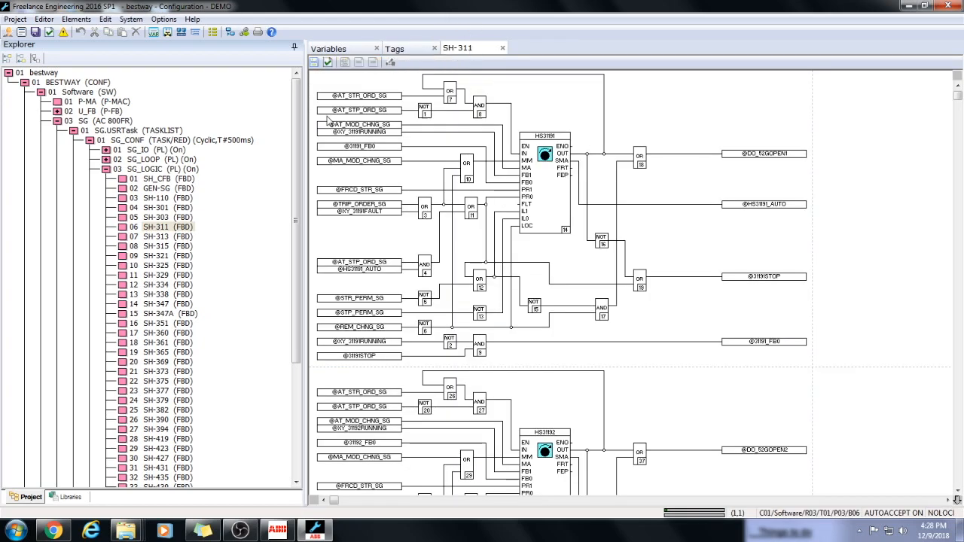
double_click(151, 247)
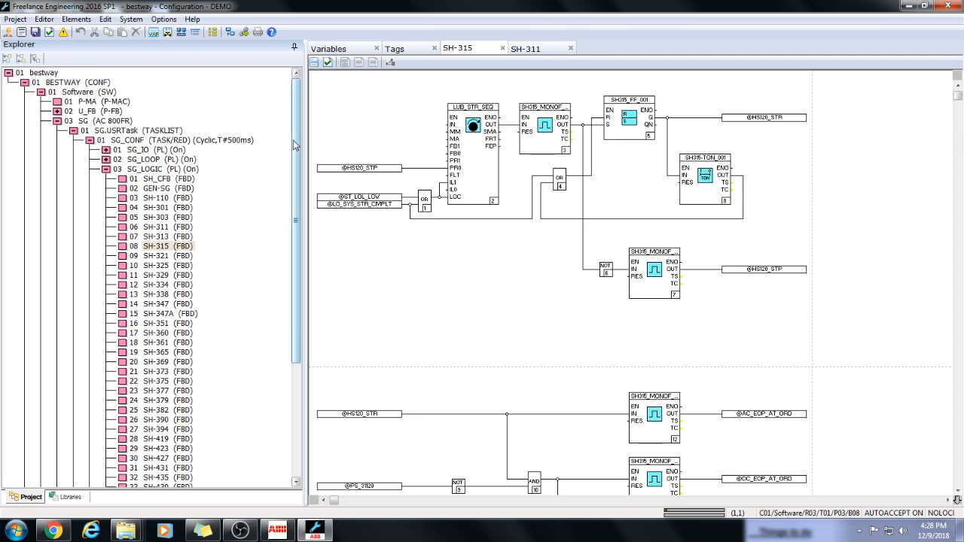
left_click(156, 246)
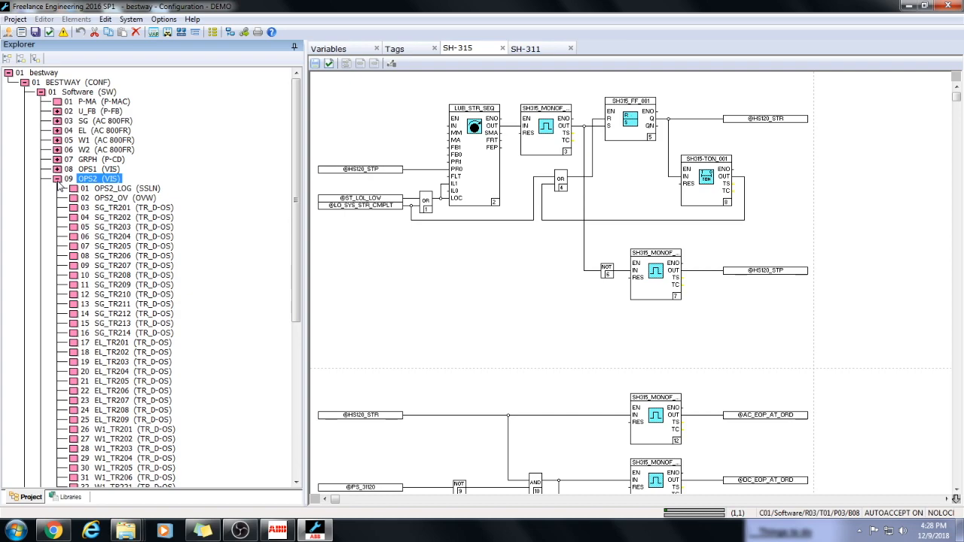
- Collapse the 09 OPS2 (VIS) branch in the project tree
left_click(57, 179)
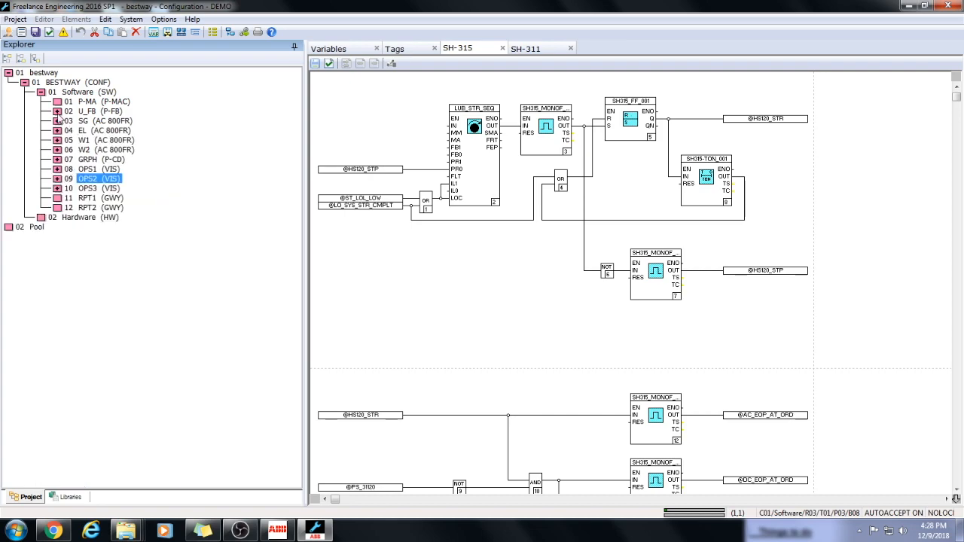